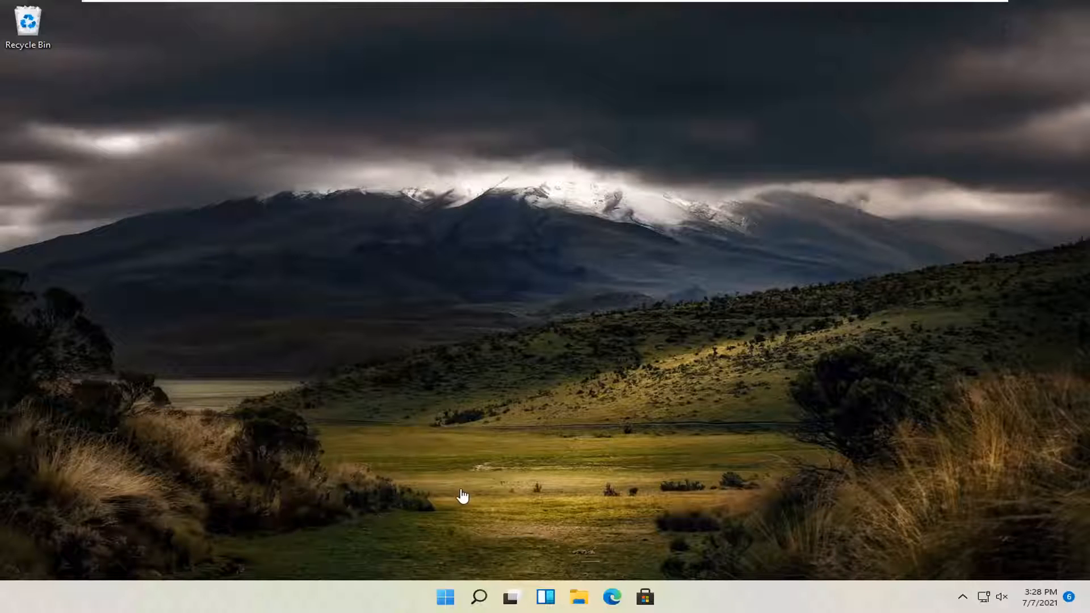
pyautogui.moveTo(438, 596)
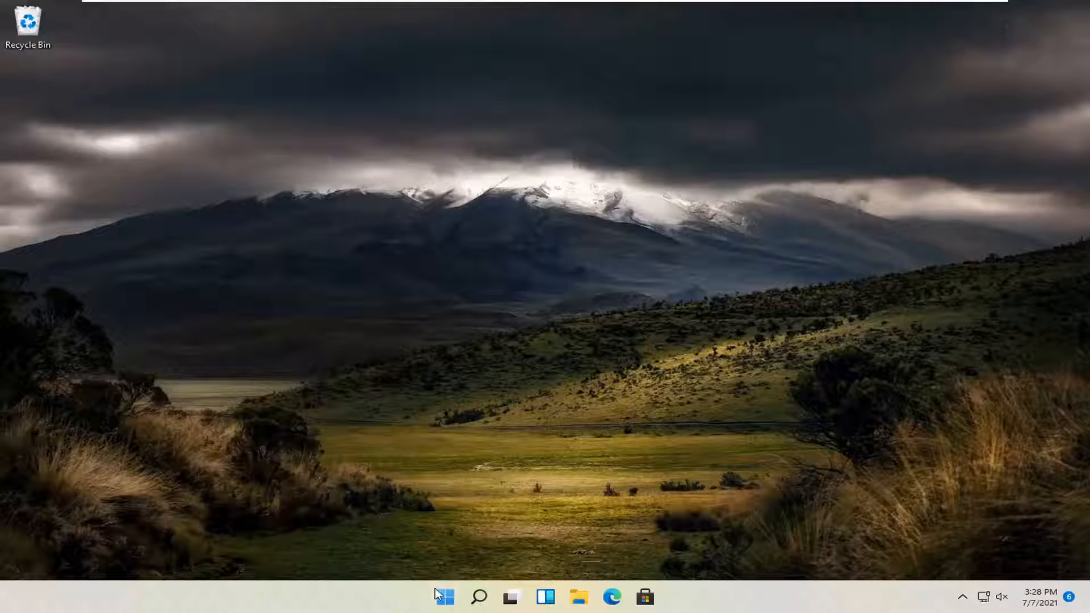
# Step: Launch Settings from the Start button's right-click quick link menu
pyautogui.rightClick(445, 597)
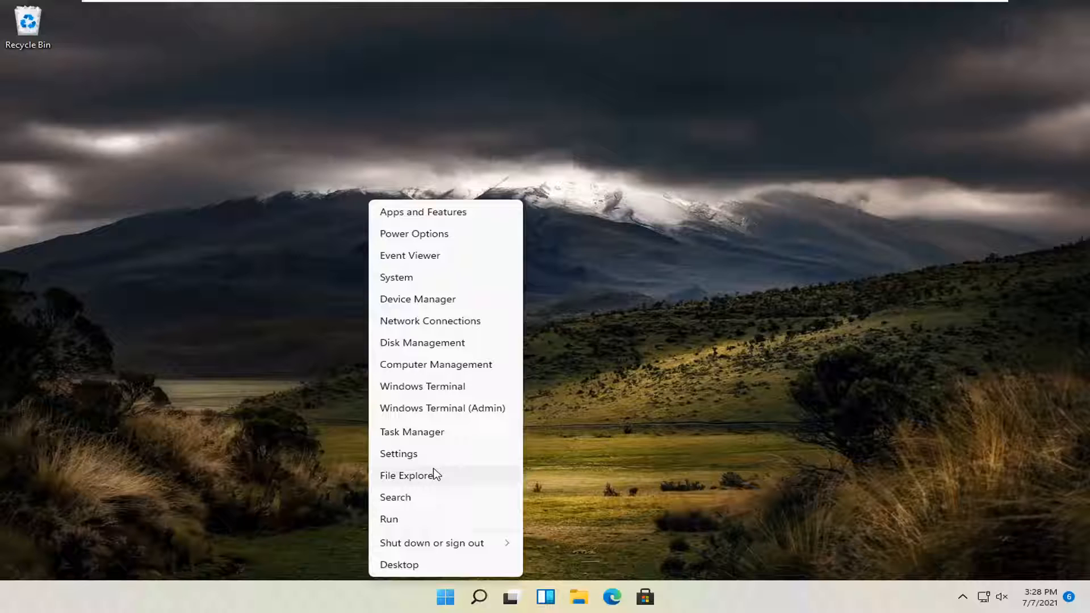
pyautogui.click(398, 452)
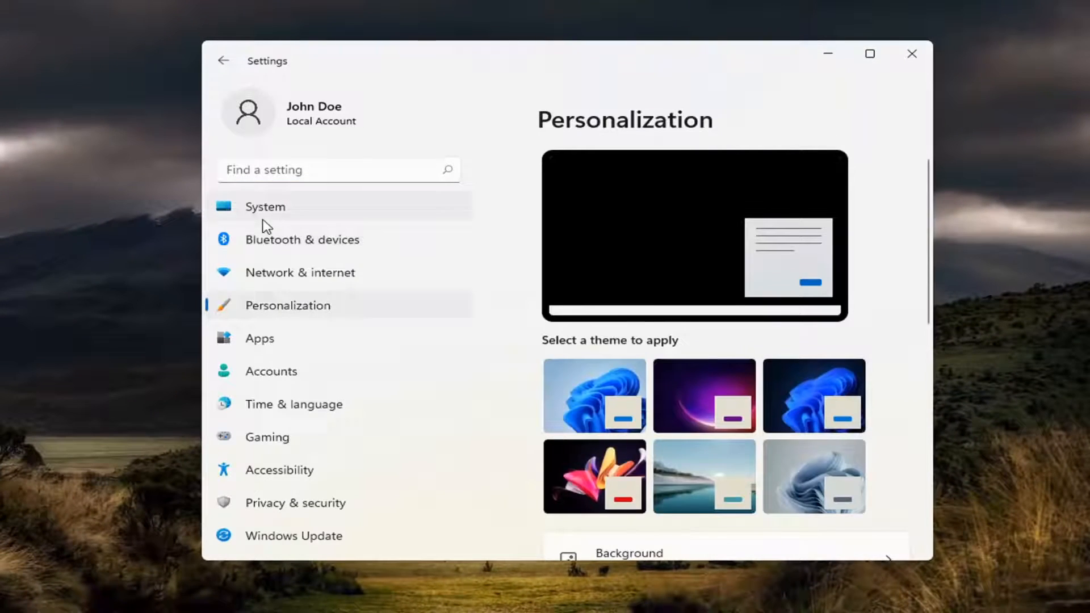
# Step: Go to System > Sound and scroll down to the Advanced section with More sound settings
pyautogui.click(265, 206)
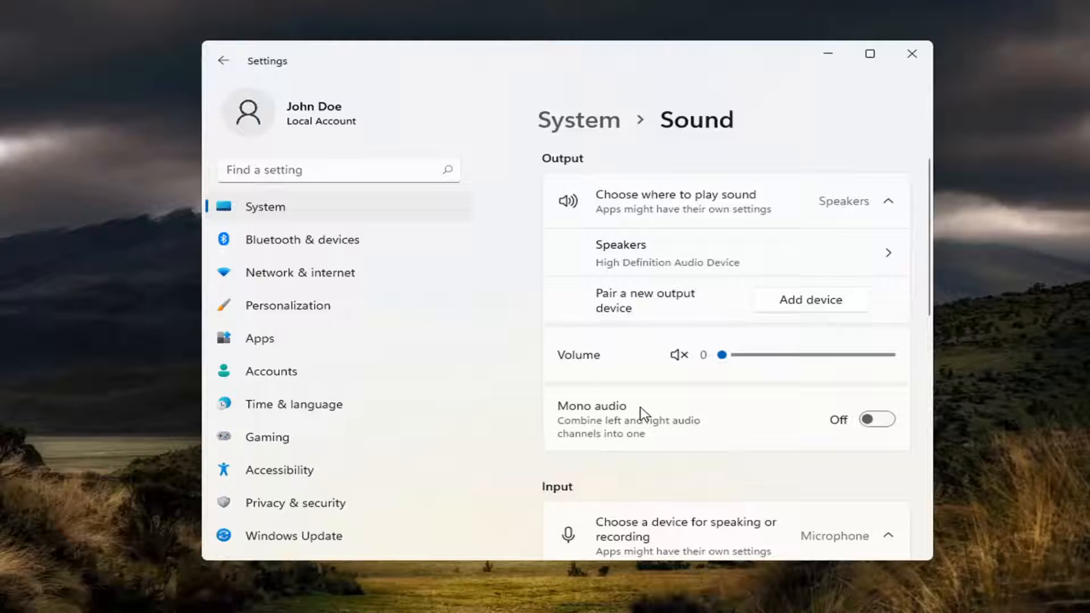
pyautogui.scroll(-3)
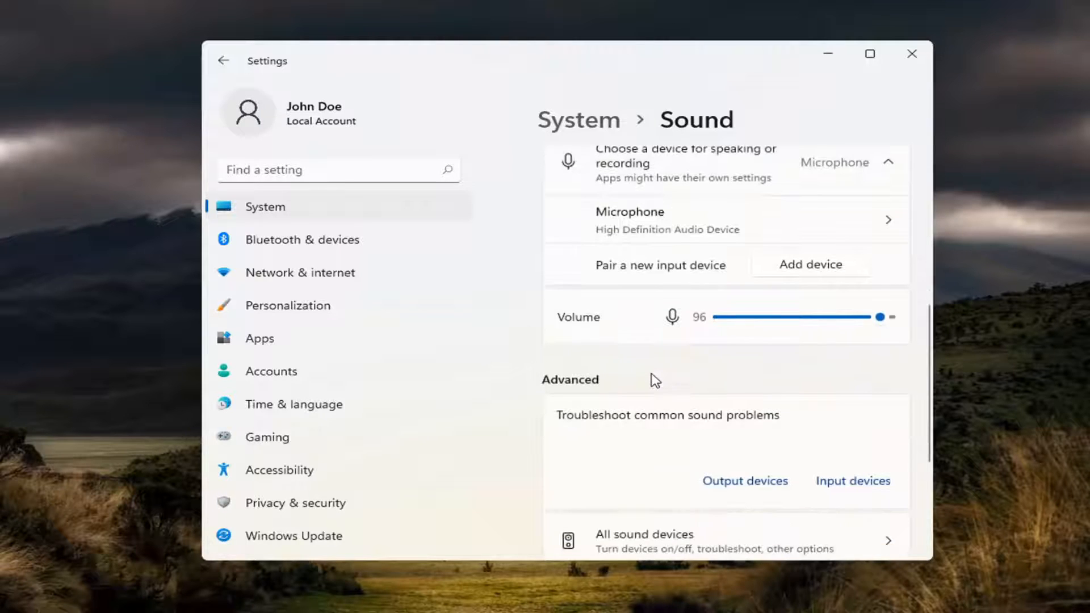
pyautogui.scroll(-3)
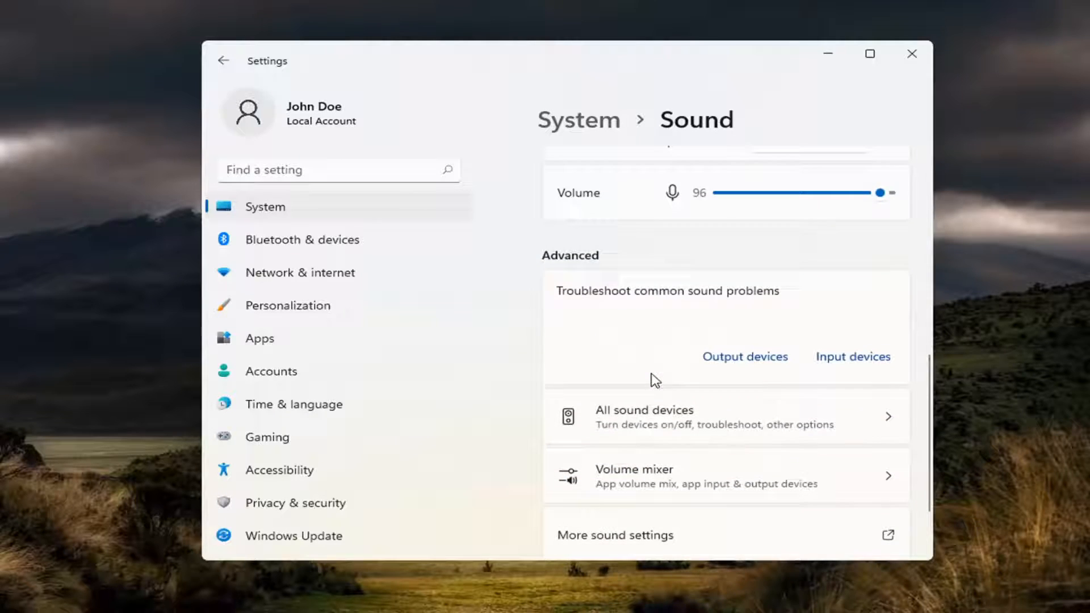
pyautogui.scroll(-3)
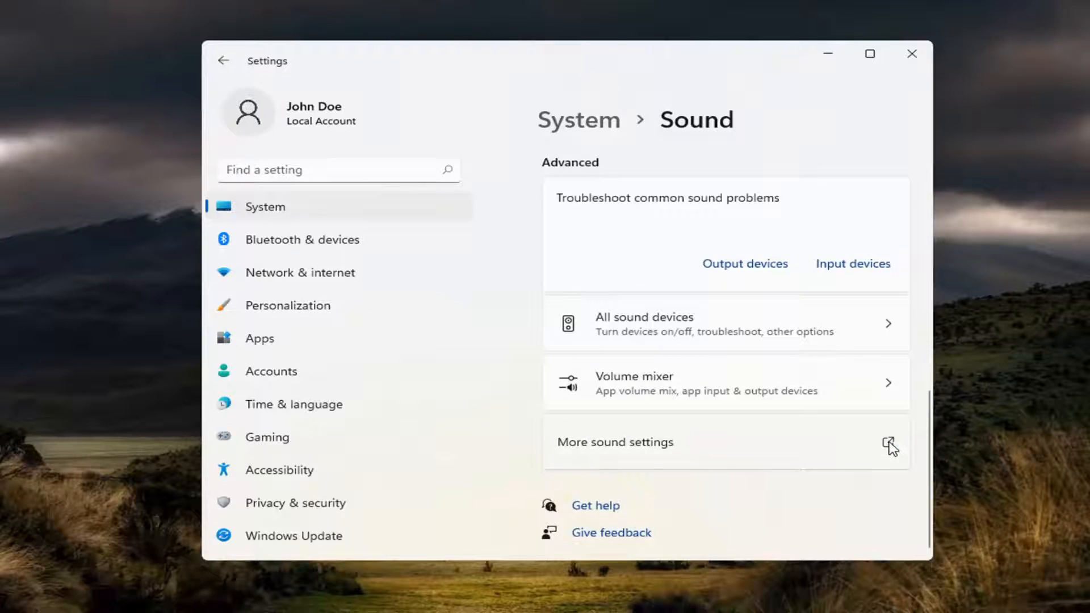
# Step: Review the Close Program event sound on the Windows Default scheme, then close the dialog and Settings
pyautogui.click(888, 442)
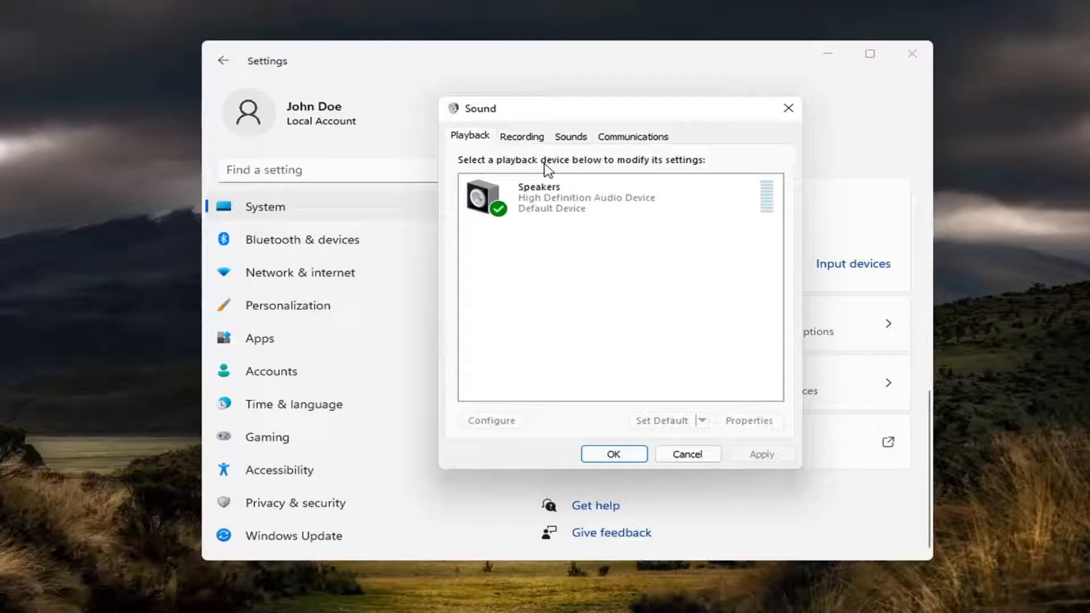
pyautogui.click(570, 136)
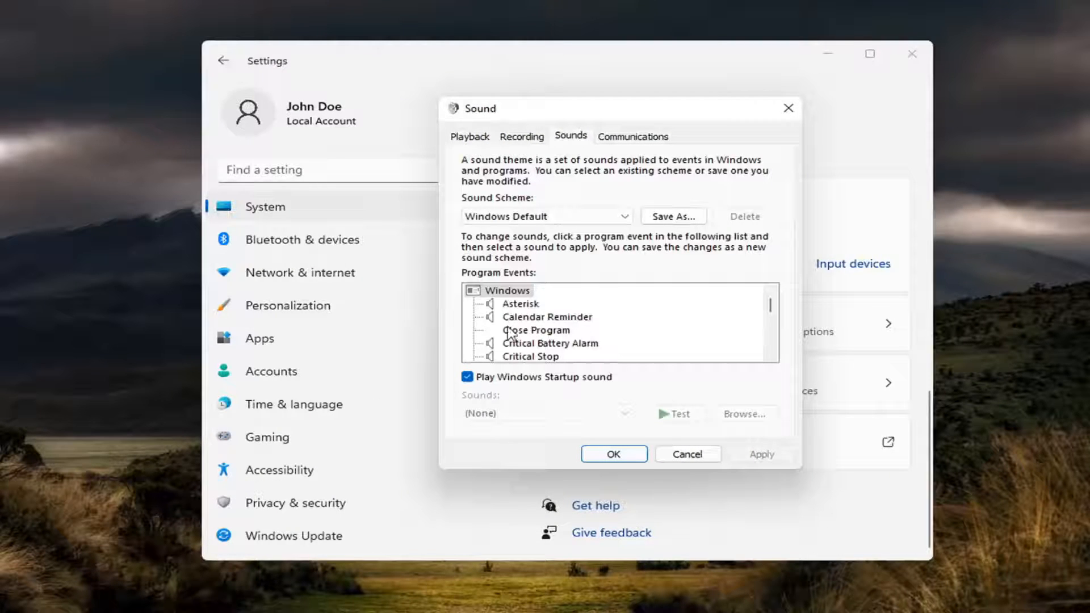
pyautogui.click(535, 330)
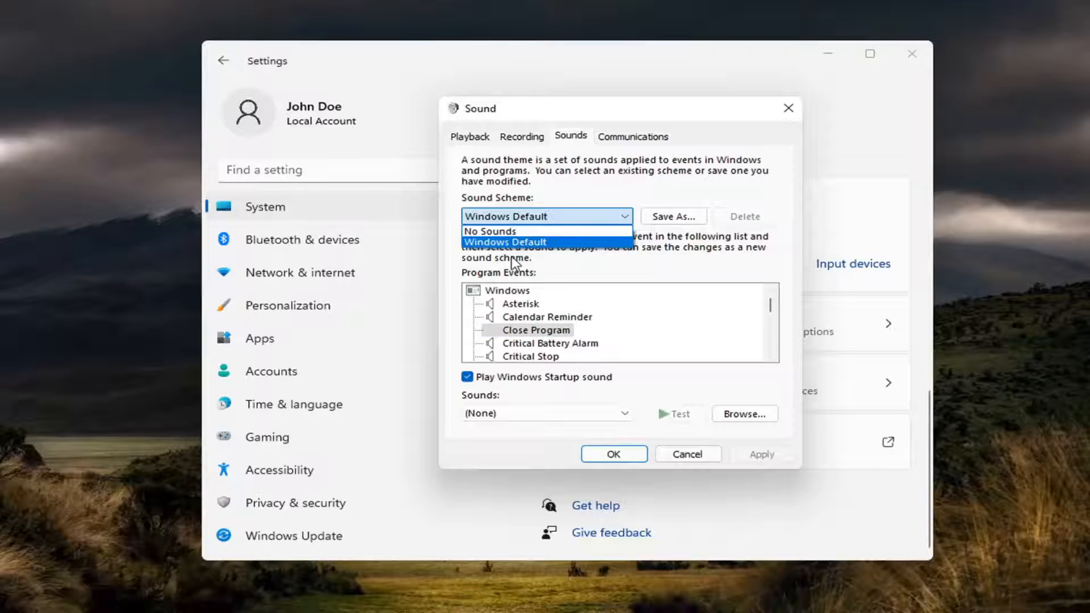
pyautogui.click(505, 242)
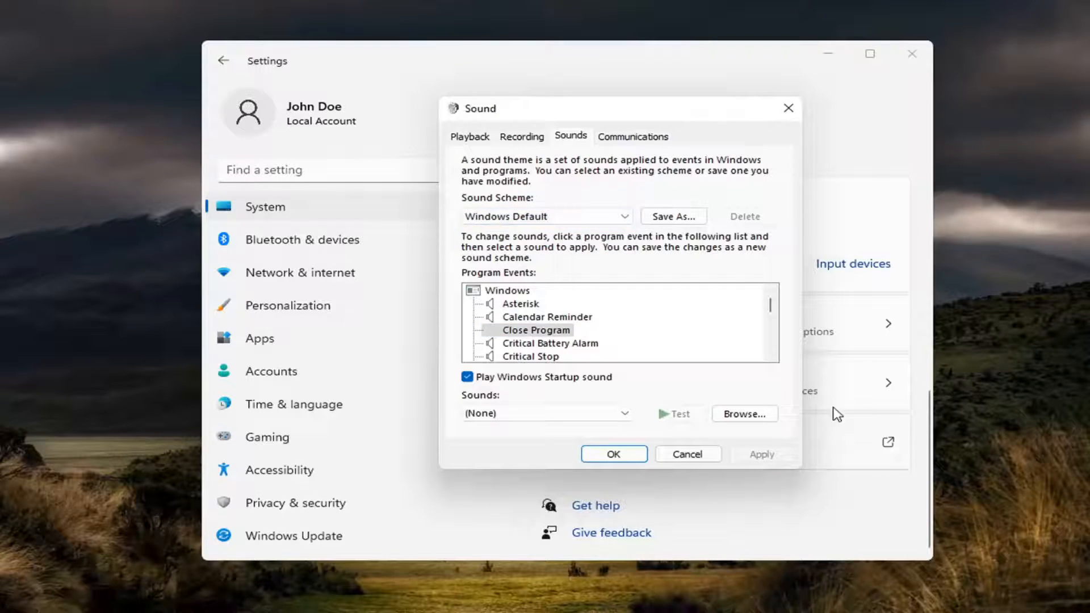
pyautogui.click(743, 414)
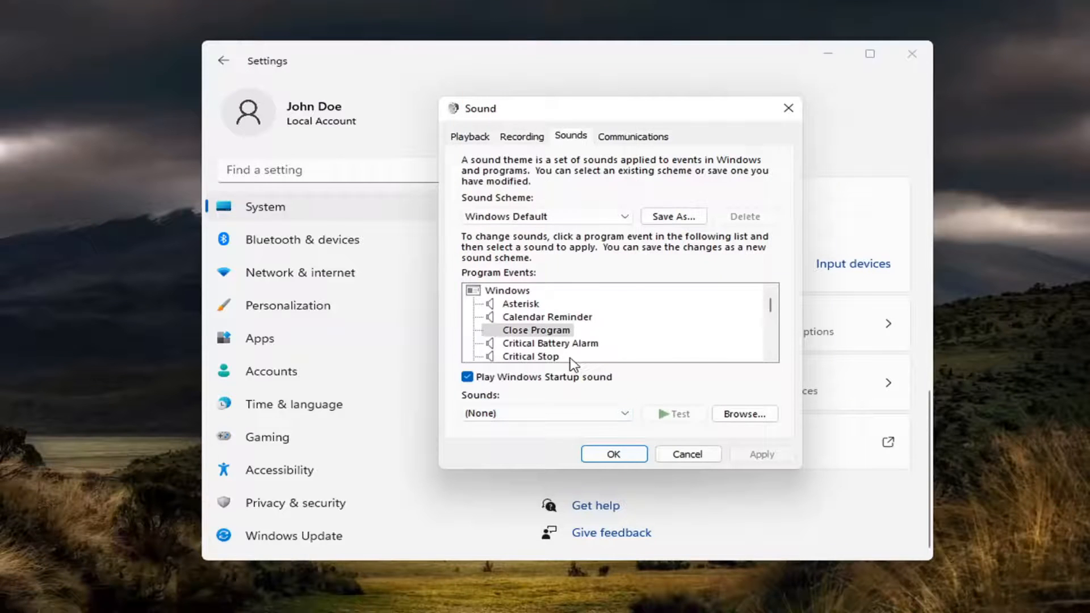
pyautogui.click(687, 454)
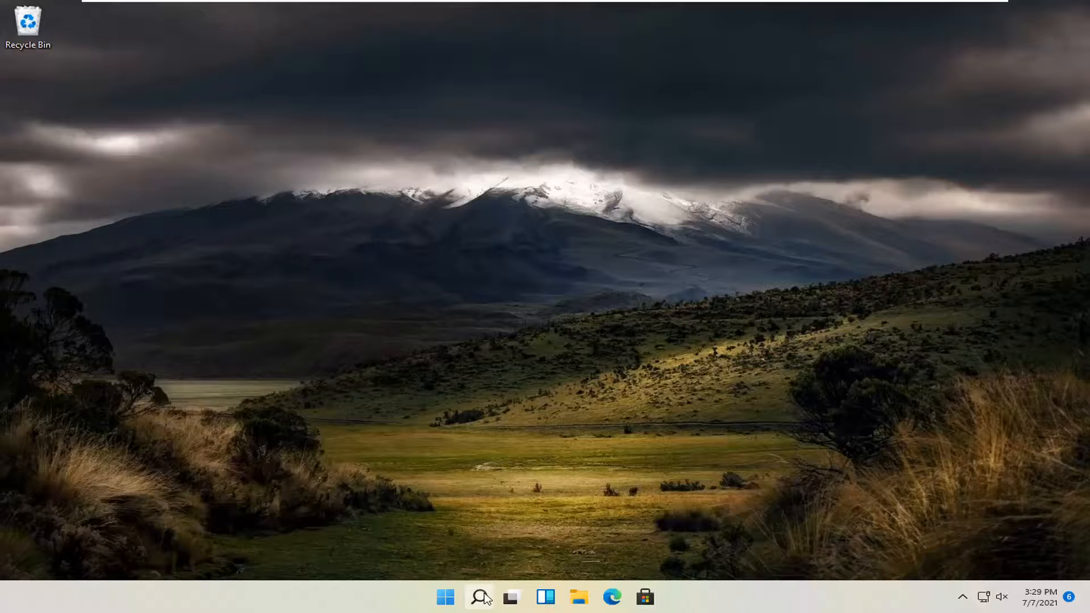
# Step: Search for 'control panel' from the taskbar and launch the Control Panel result
pyautogui.click(480, 596)
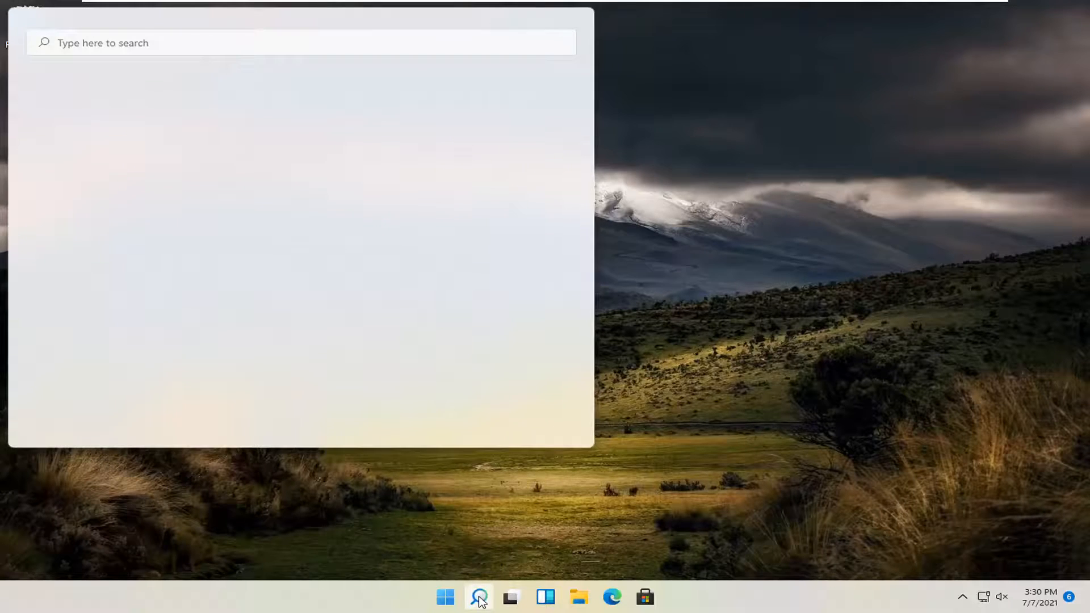
pyautogui.write('co')
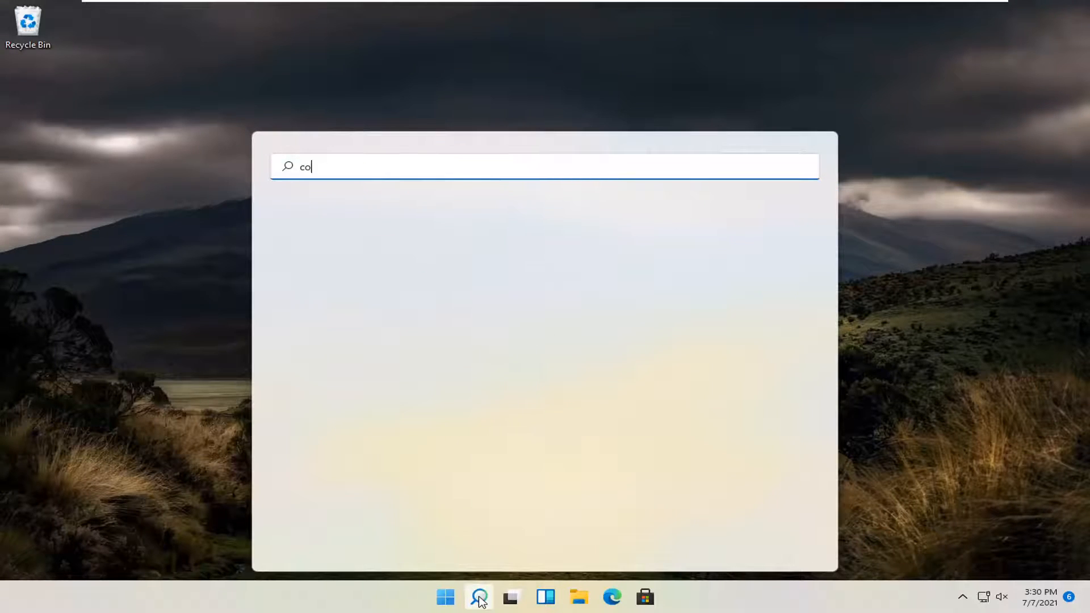
pyautogui.write('ntrol panel')
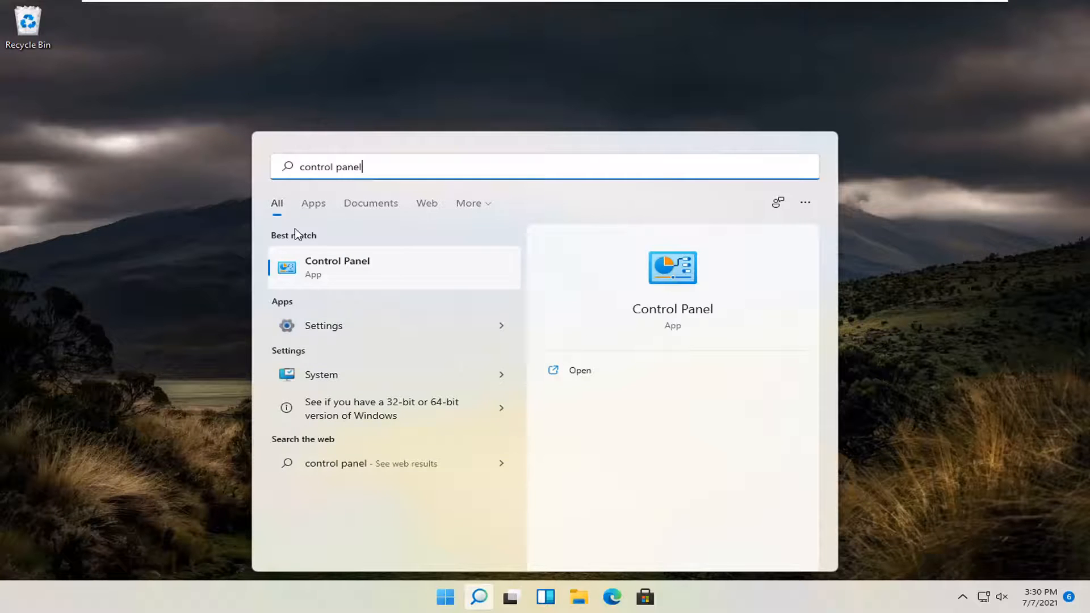
pyautogui.click(338, 266)
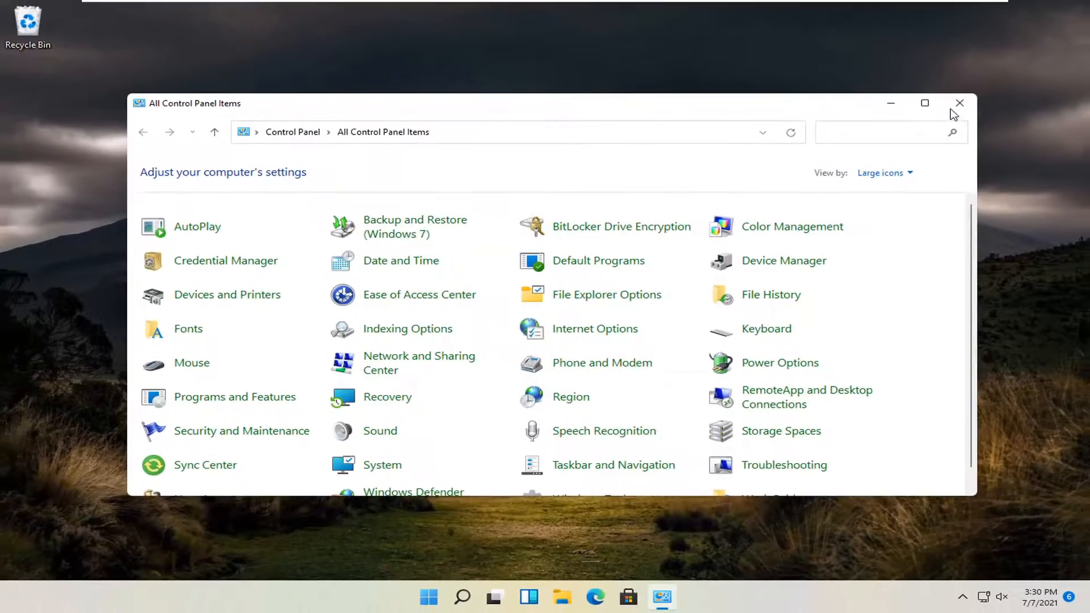
# Step: Close the All Control Panel Items window with its title-bar X
pyautogui.click(960, 103)
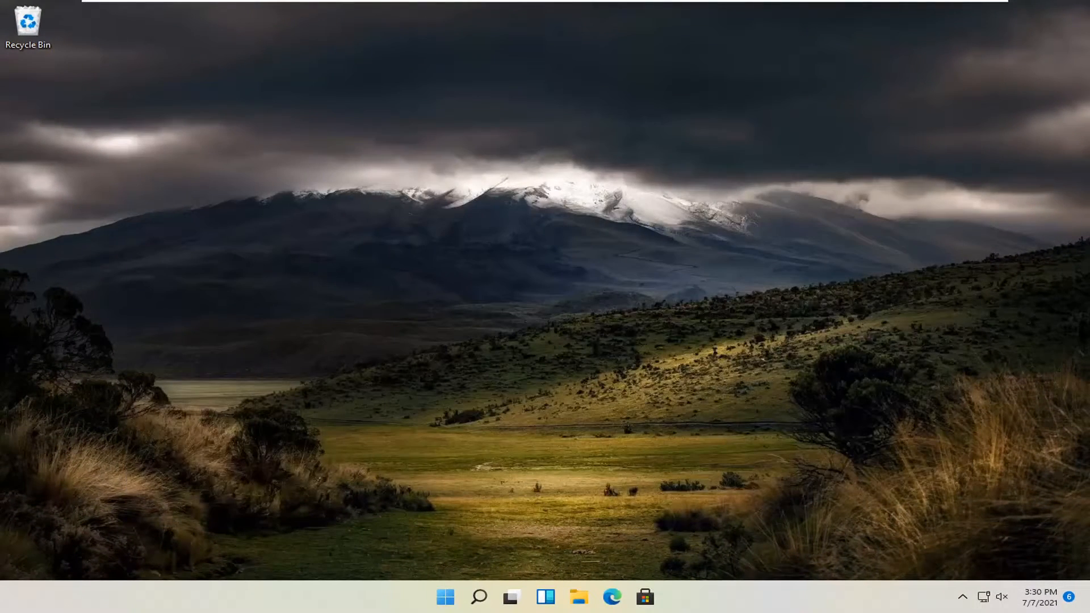